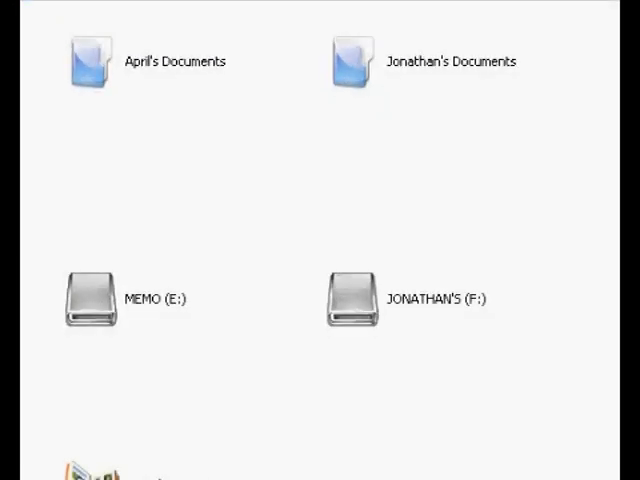
{"action": "mouse_move", "coordinate": [416, 84]}
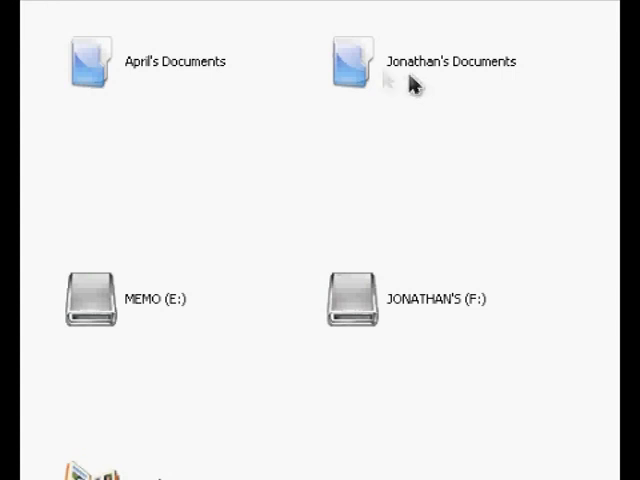
{"action": "mouse_move", "coordinate": [388, 292]}
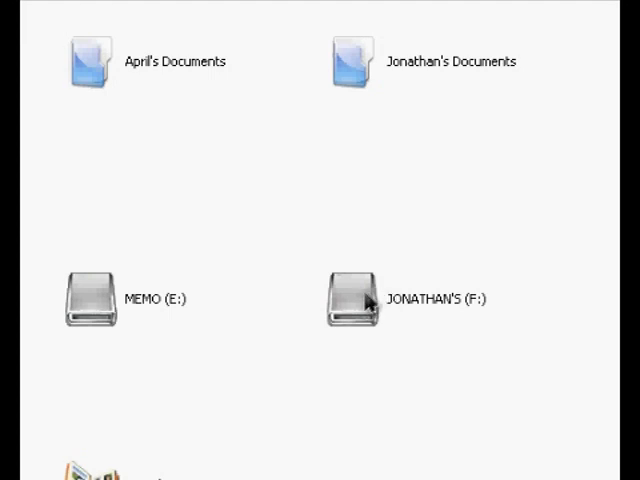
Step: Open the iPod's F: drive from My Computer
{"action": "double_click", "coordinate": [352, 298]}
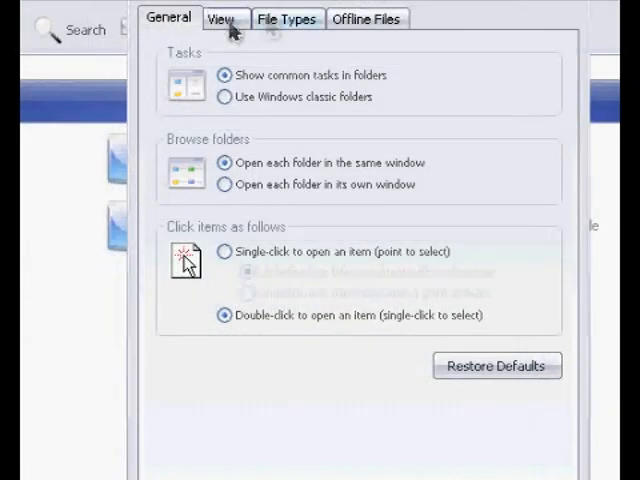
Step: Enable 'Show hidden files and folders' so iPod_Control appears on the drive
{"action": "left_click", "coordinate": [224, 18]}
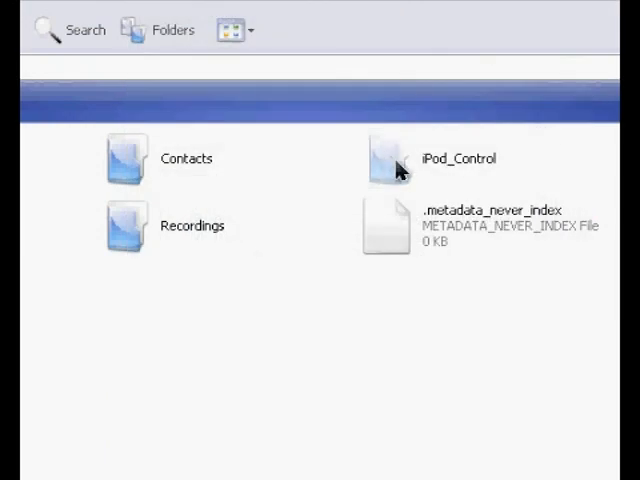
Step: Open iPod_Control\iTunes and load the iTunesDB file in Notepad
{"action": "double_click", "coordinate": [388, 158]}
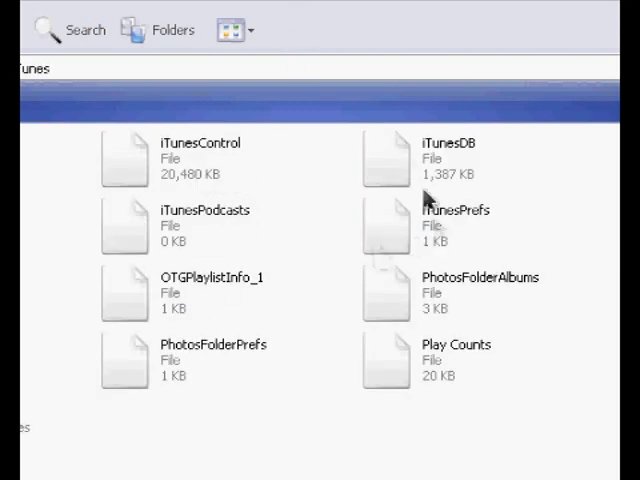
{"action": "double_click", "coordinate": [444, 156]}
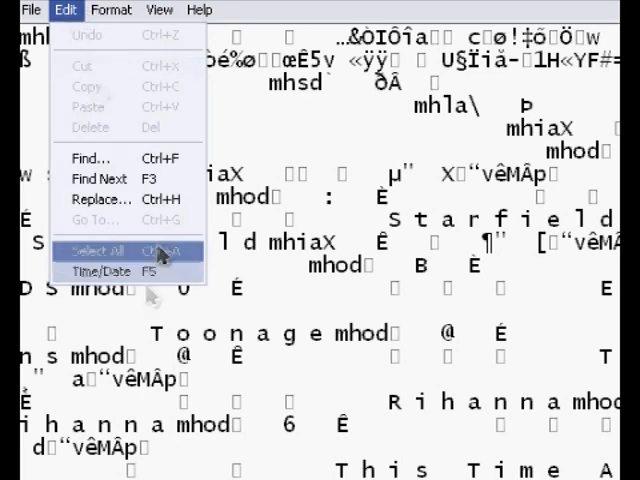
Step: Search the iTunesDB text for 'feel' until The Gorrilas song entry is found
{"action": "left_click", "coordinate": [92, 156]}
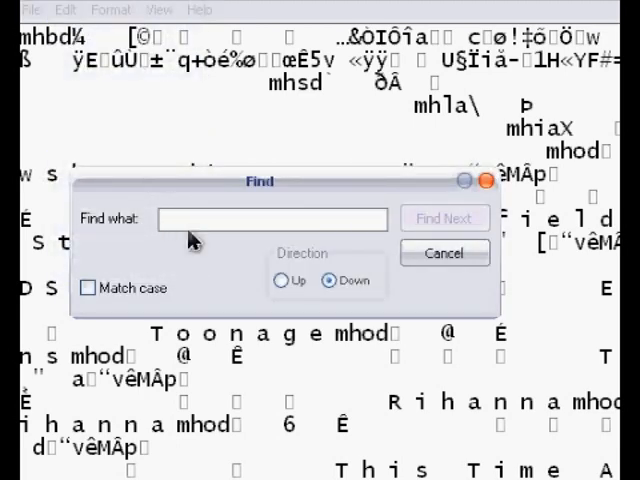
{"action": "type", "text": "fe"}
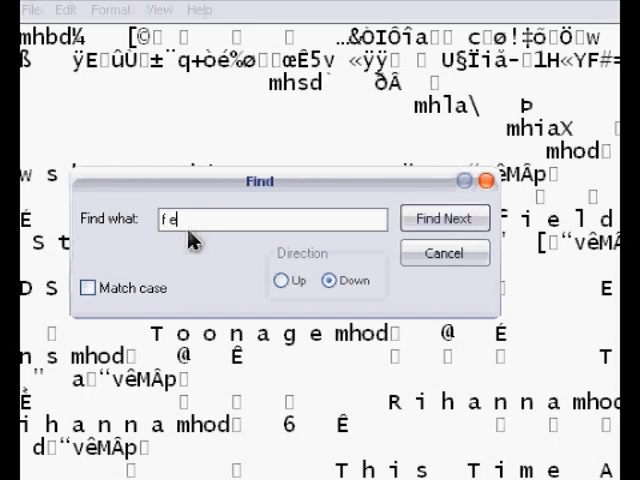
{"action": "type", "text": "e"}
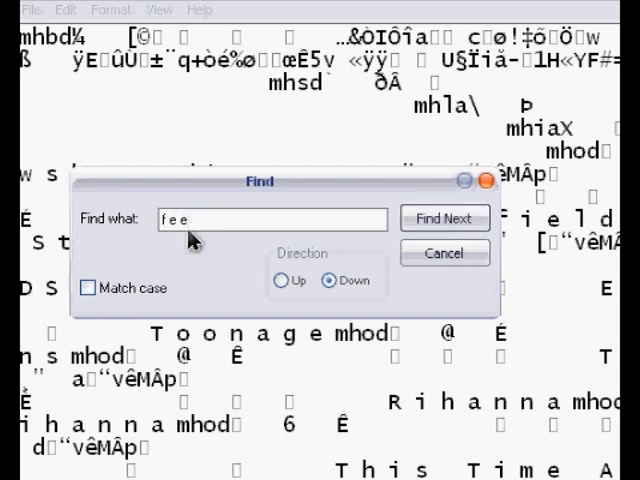
{"action": "type", "text": "l"}
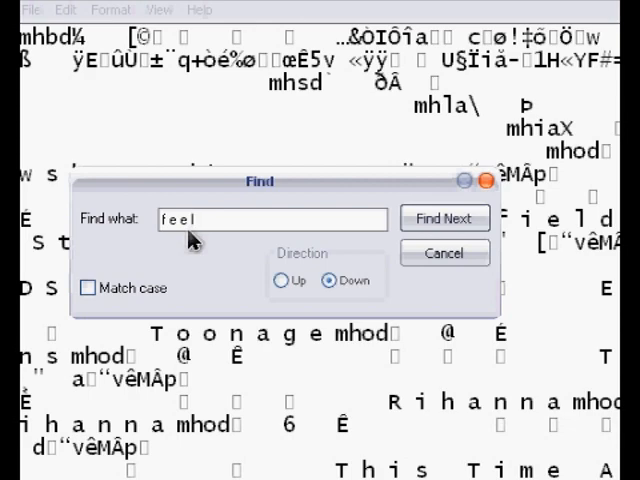
{"action": "left_click", "coordinate": [444, 218]}
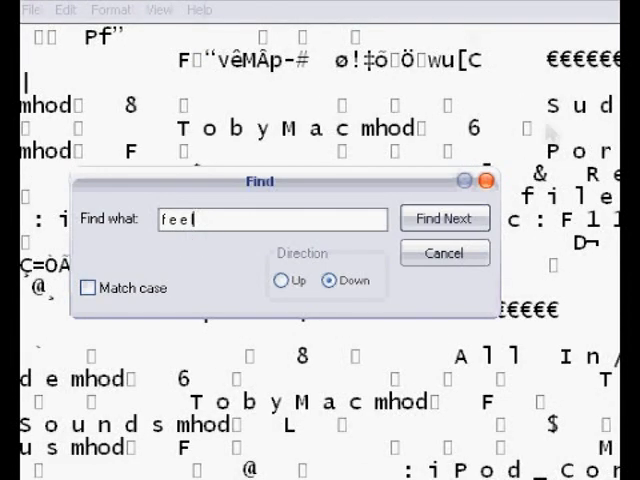
{"action": "left_click", "coordinate": [444, 218]}
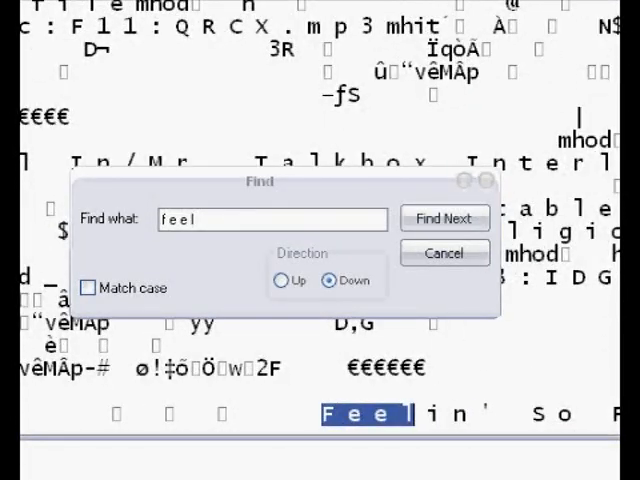
{"action": "left_click", "coordinate": [444, 218]}
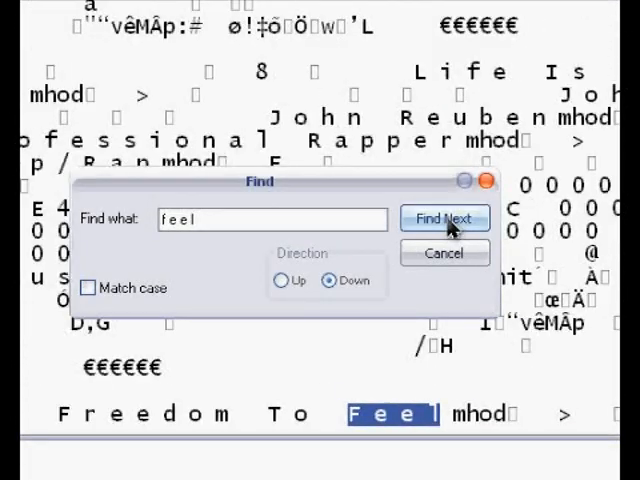
{"action": "left_click", "coordinate": [444, 218]}
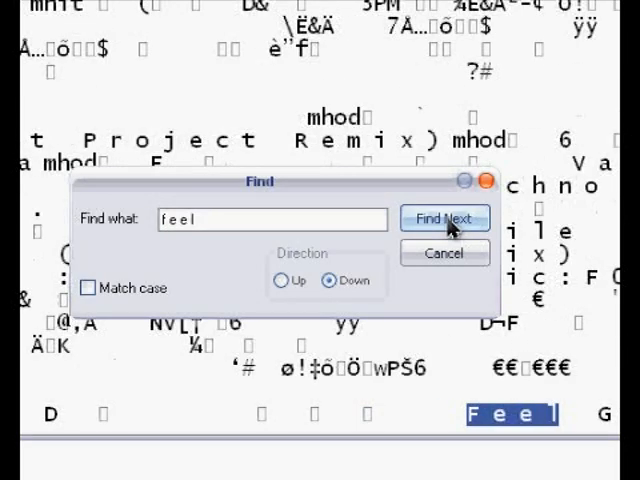
{"action": "left_click", "coordinate": [444, 218]}
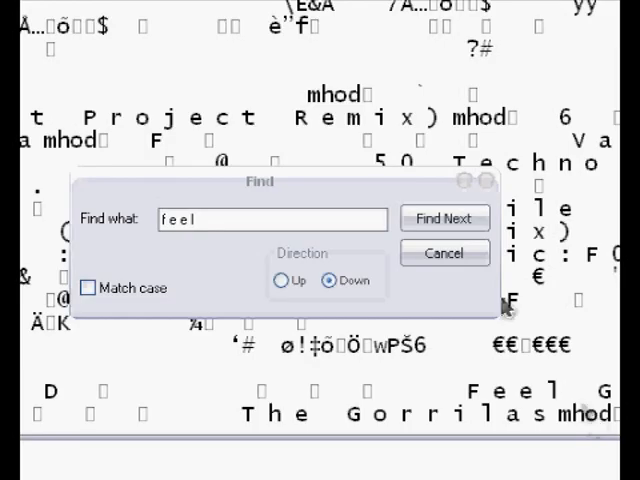
{"action": "left_click", "coordinate": [444, 252]}
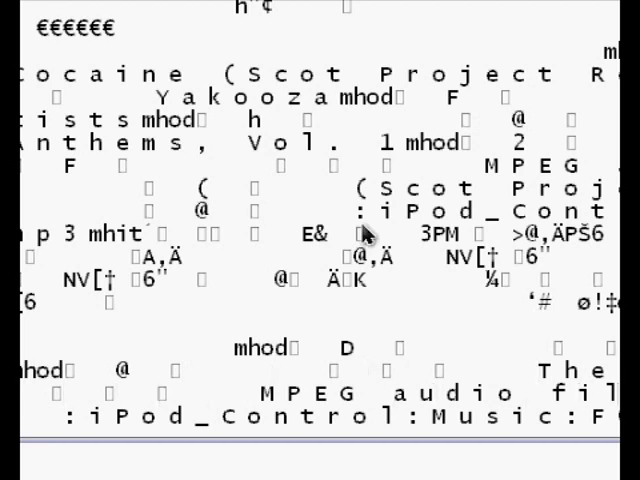
{"action": "mouse_move", "coordinate": [352, 232]}
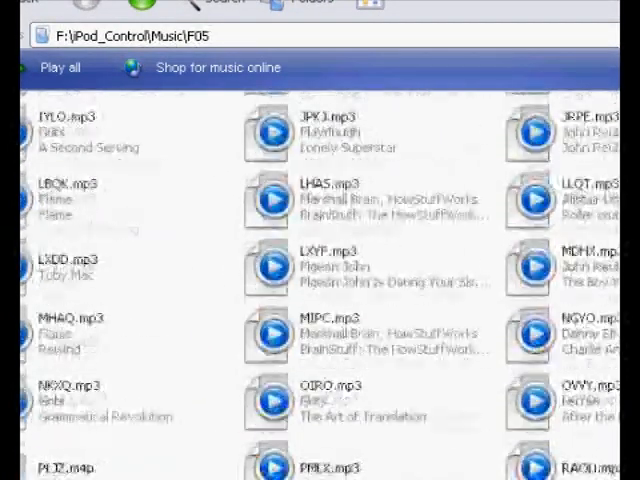
Step: Select PMLX.mp3 by The Gorrilas in iPod_Control\Music\F05 and copy it
{"action": "scroll", "scroll_direction": "down", "scroll_amount": 3}
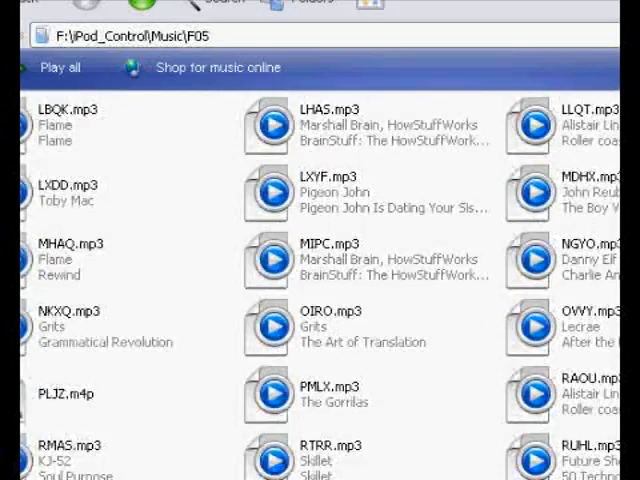
{"action": "mouse_move", "coordinate": [324, 420]}
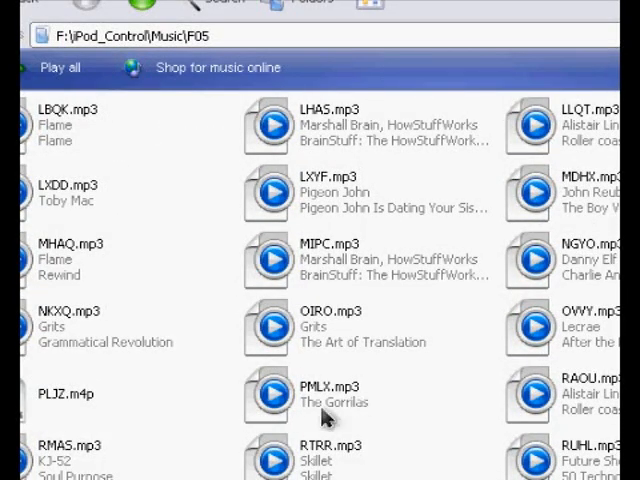
{"action": "left_click", "coordinate": [330, 396]}
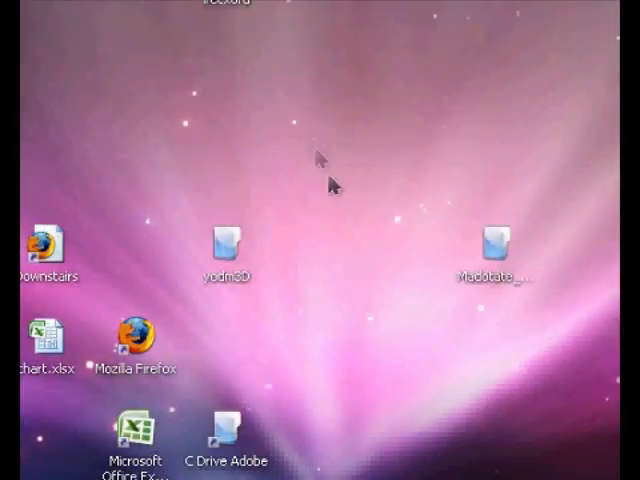
{"action": "mouse_move", "coordinate": [366, 244]}
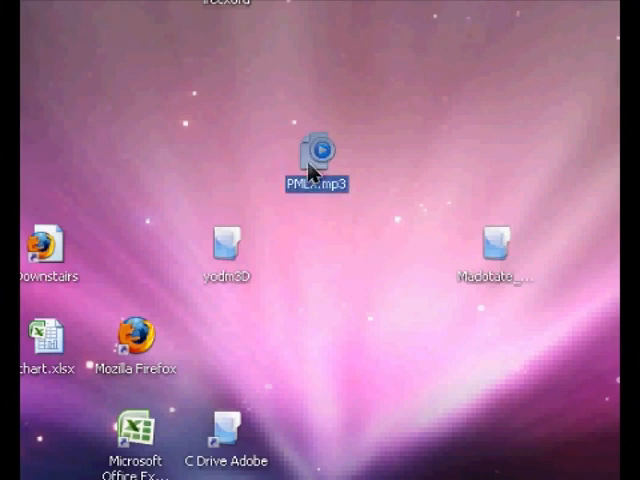
{"action": "mouse_move", "coordinate": [384, 148]}
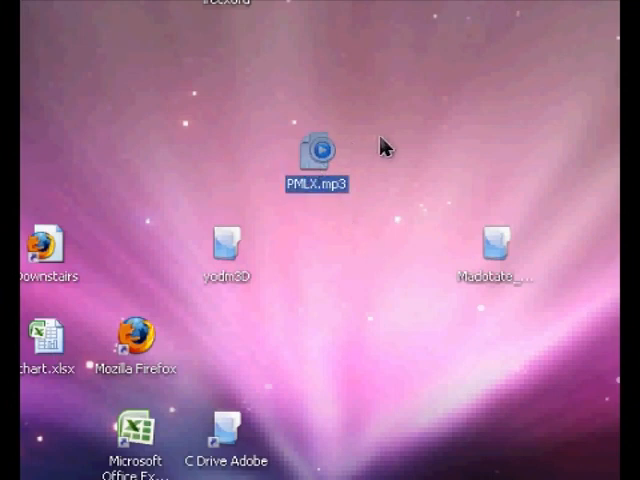
Step: Play the pasted PMLX.mp3 from the desktop as 'Feel Good Inc.' in Creative MediaSource
{"action": "double_click", "coordinate": [318, 150]}
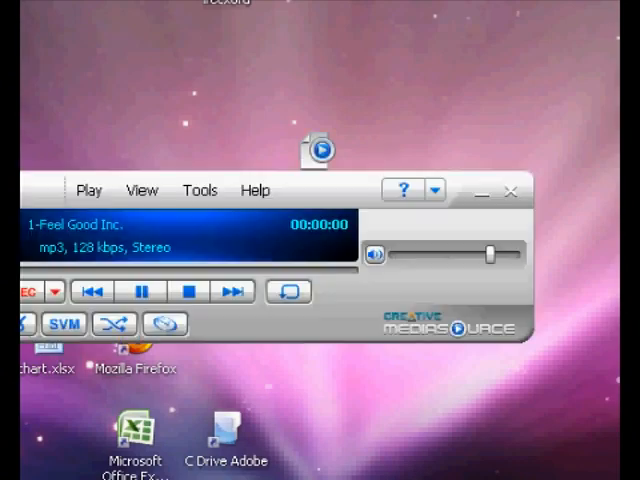